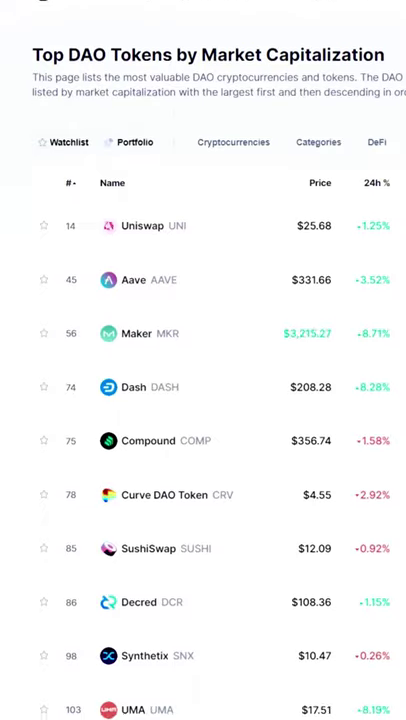
{"action": "scroll", "scroll_direction": "down", "scroll_amount": 3}
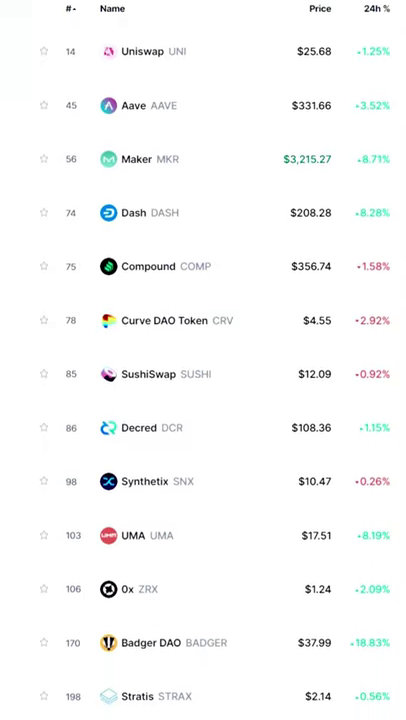